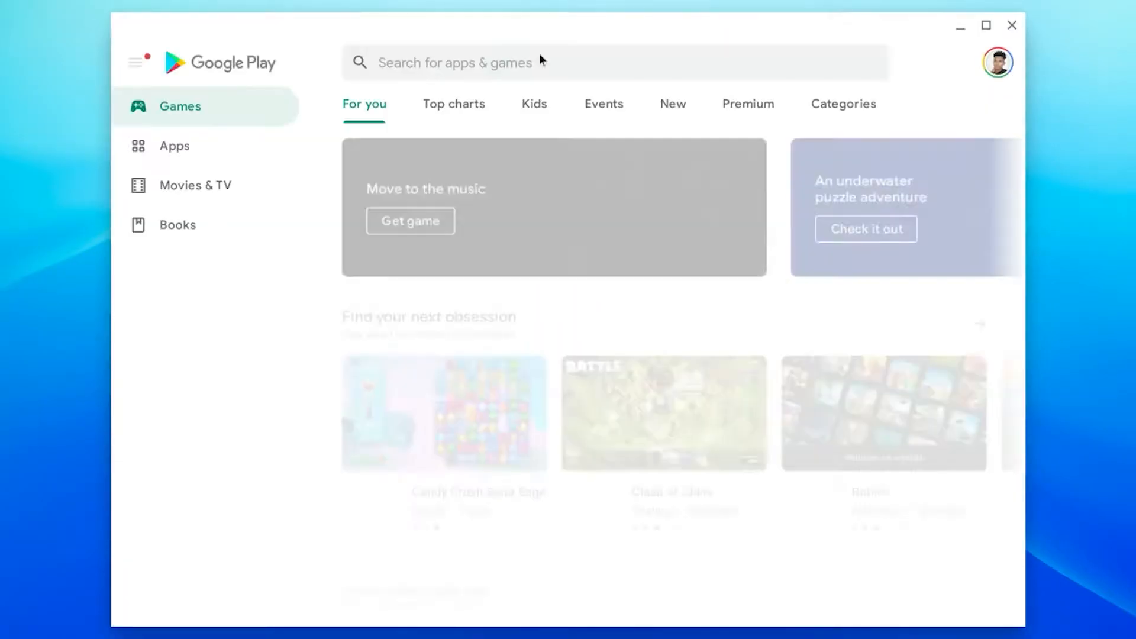
# Update Discord from Play Store, launch it, and dismiss the designed-for-mobile notice.
pyautogui.write('discord')
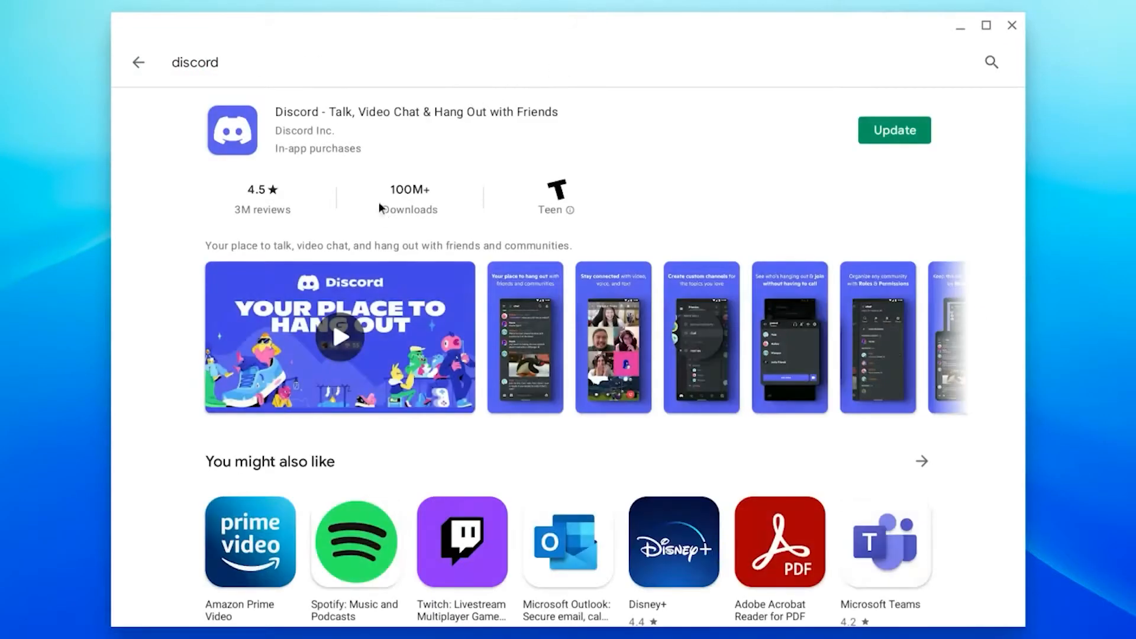
pyautogui.click(893, 130)
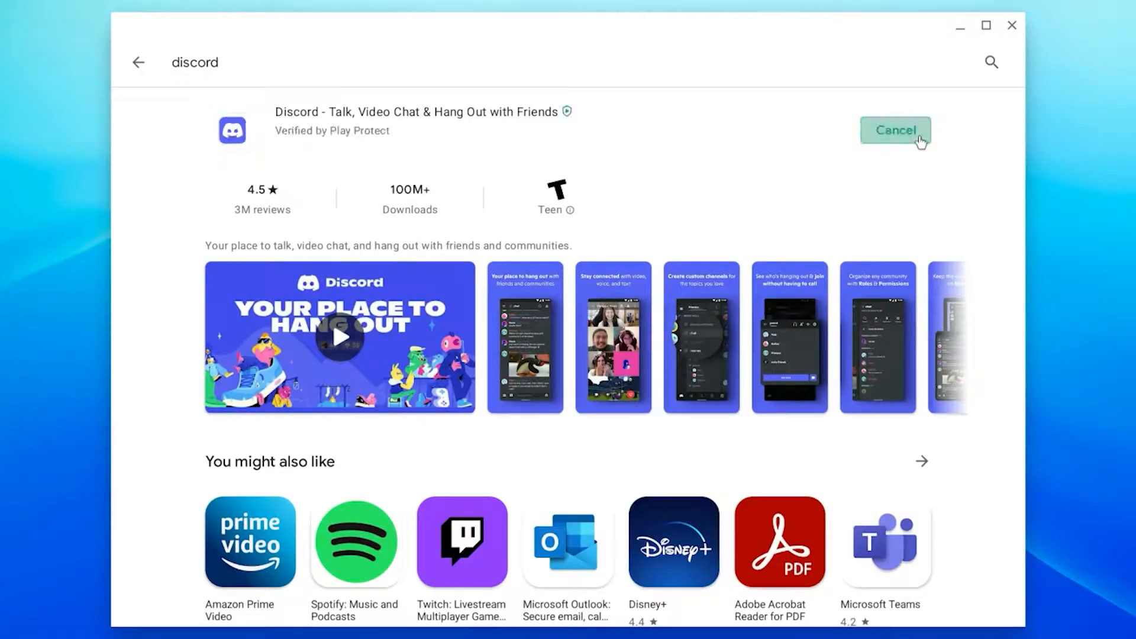
pyautogui.moveTo(836, 153)
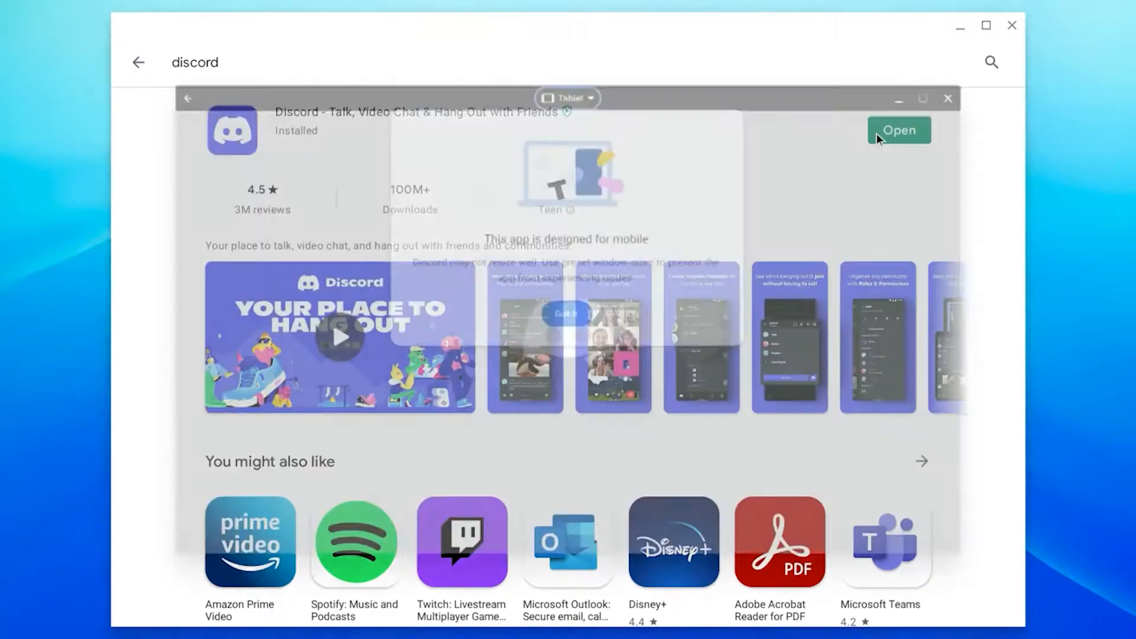
pyautogui.click(898, 130)
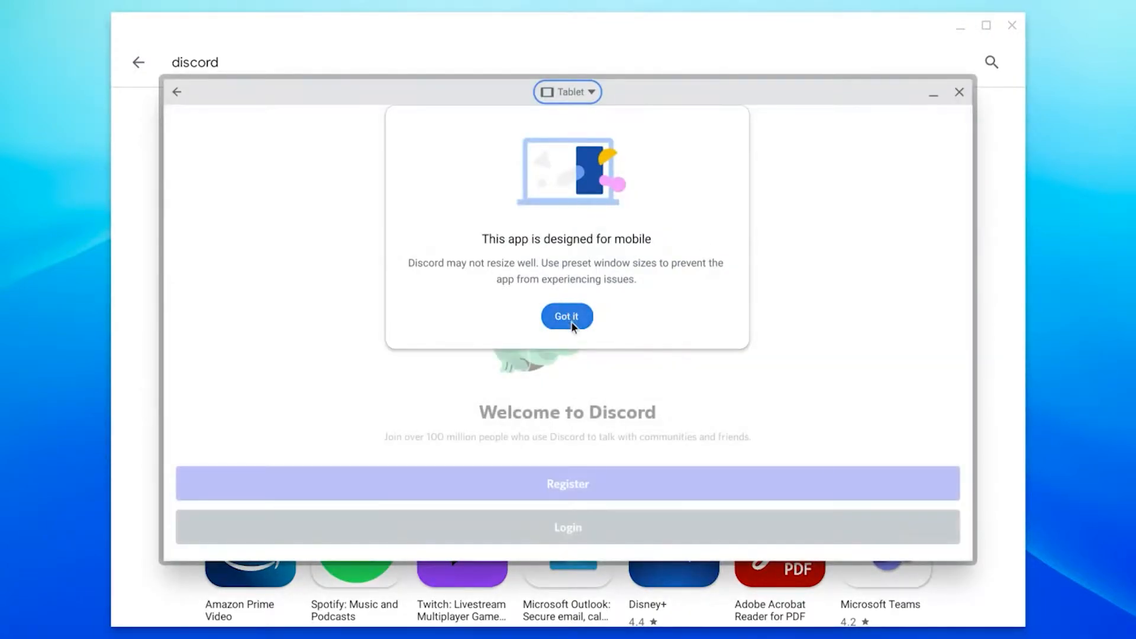
pyautogui.click(566, 316)
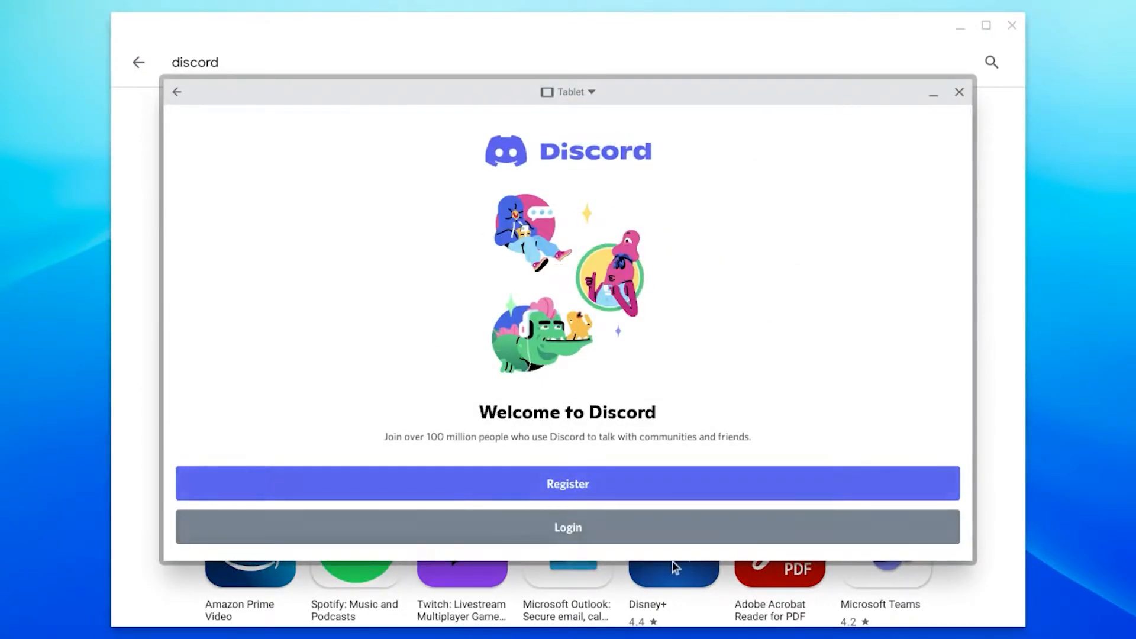
pyautogui.moveTo(651, 505)
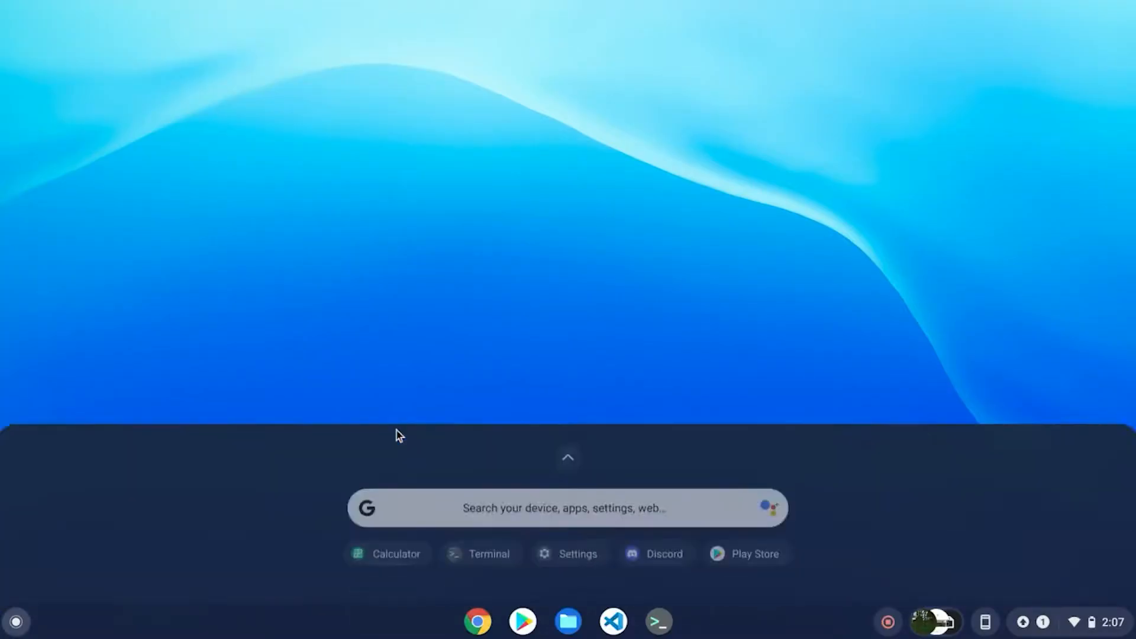
# Search the launcher for 'linux' to reach the Linux environment.
pyautogui.write('linux')
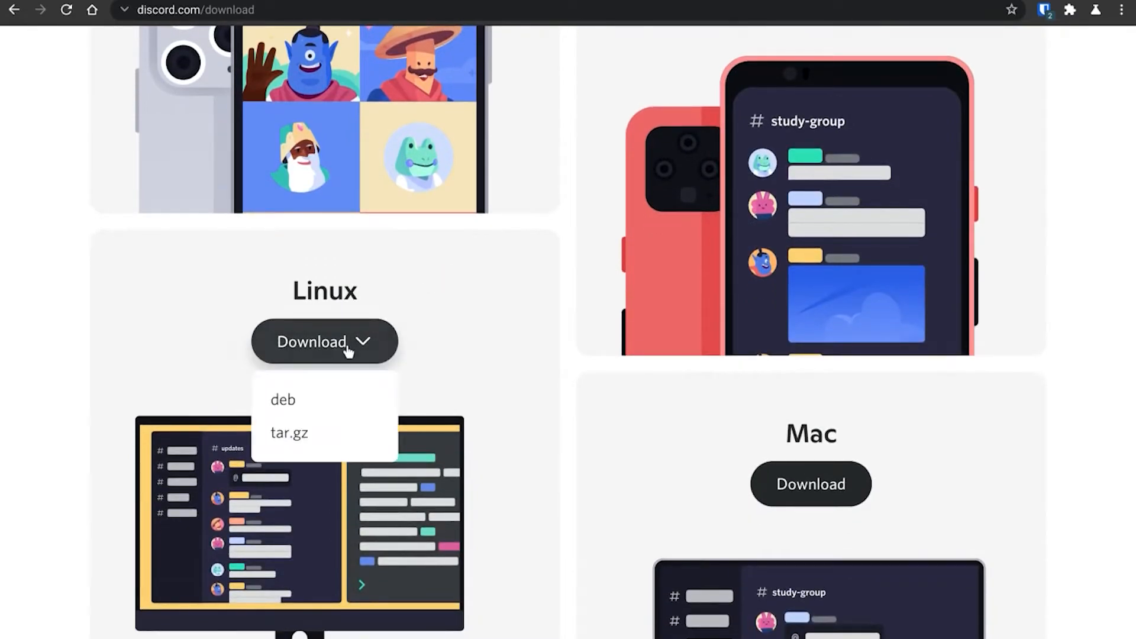
pyautogui.moveTo(283, 399)
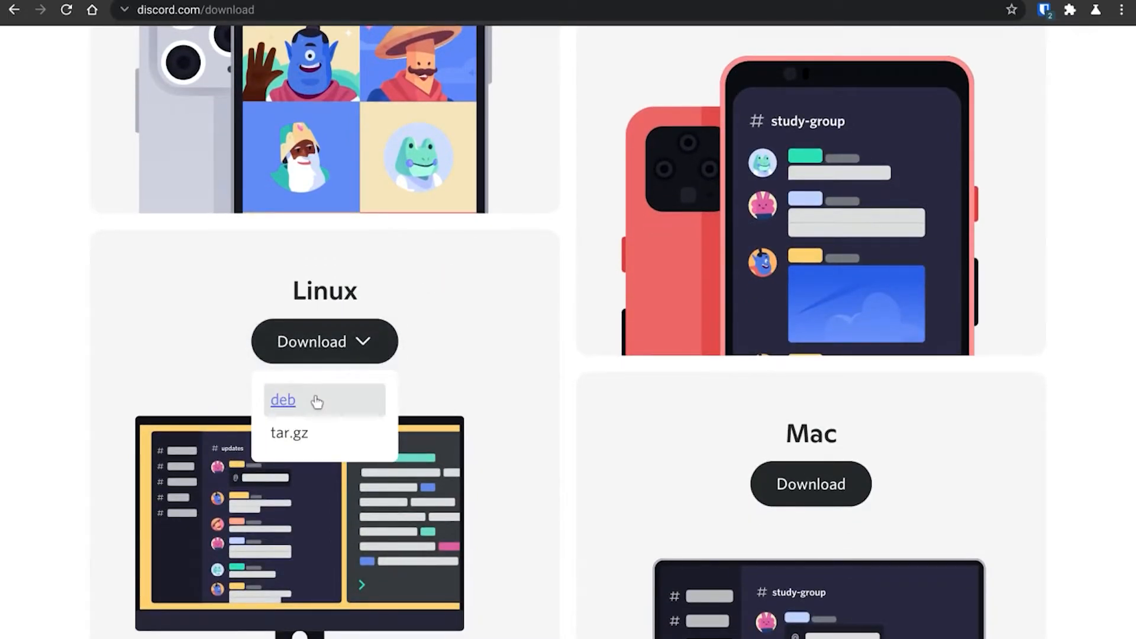
# Download the Linux deb package of Discord from discord.com/download.
pyautogui.click(282, 400)
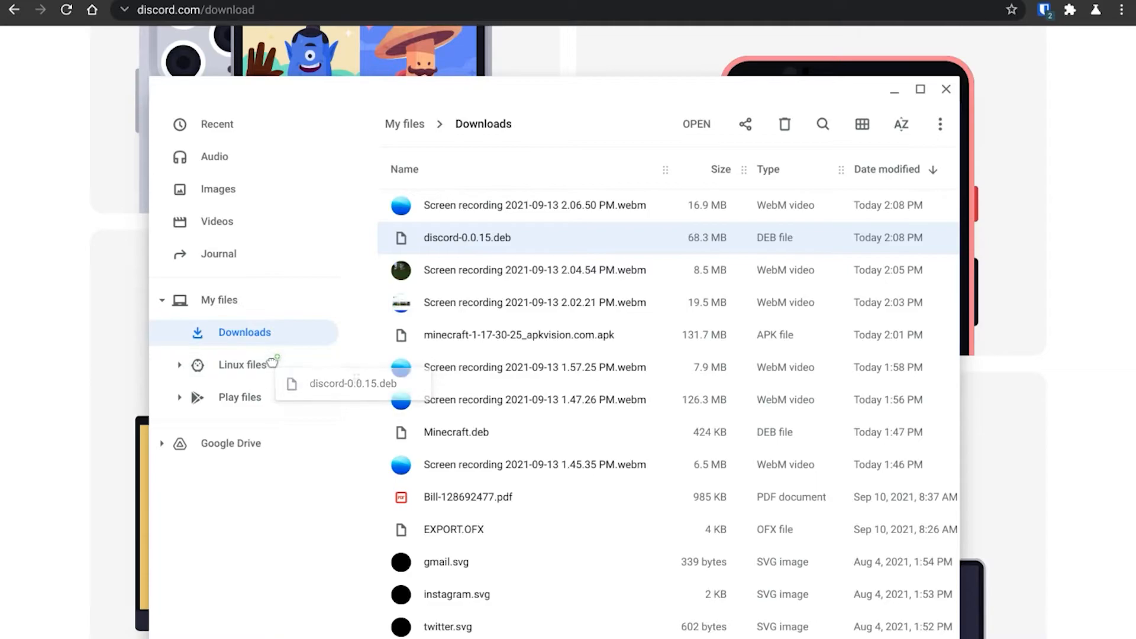
# Drag discord-0.0.15.deb from Downloads onto Linux files in the sidebar.
pyautogui.moveTo(468, 238); pyautogui.dragTo(241, 364)
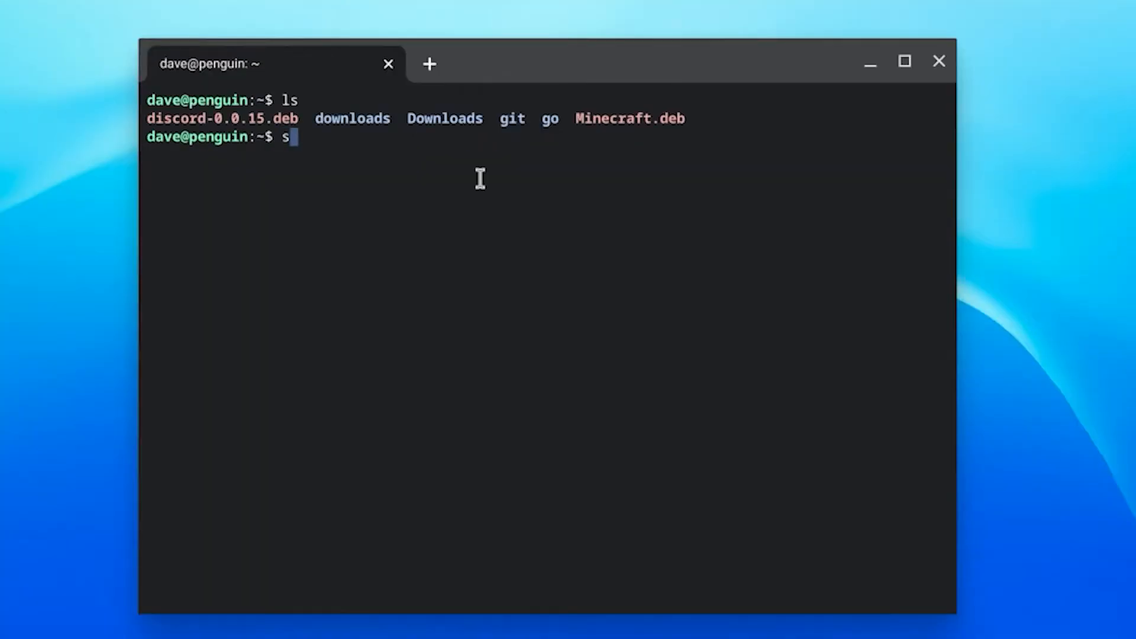
# Run sudo dpkg -i discord-0.0.15.deb, which unpacks but stops on missing dependencies.
pyautogui.write('udo di')
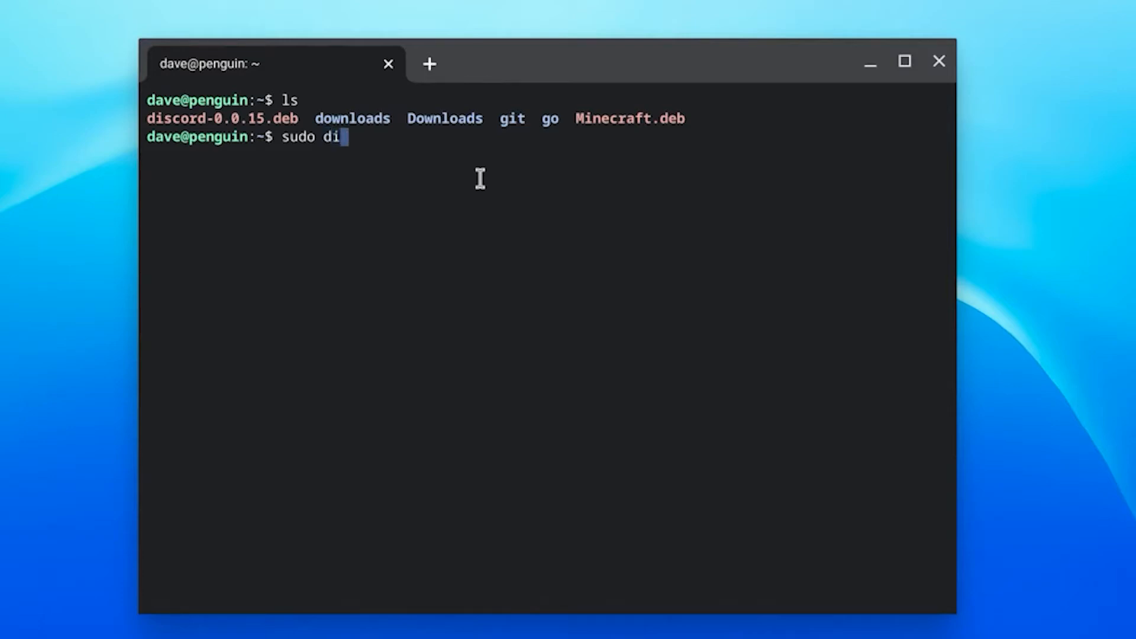
pyautogui.write('pk')
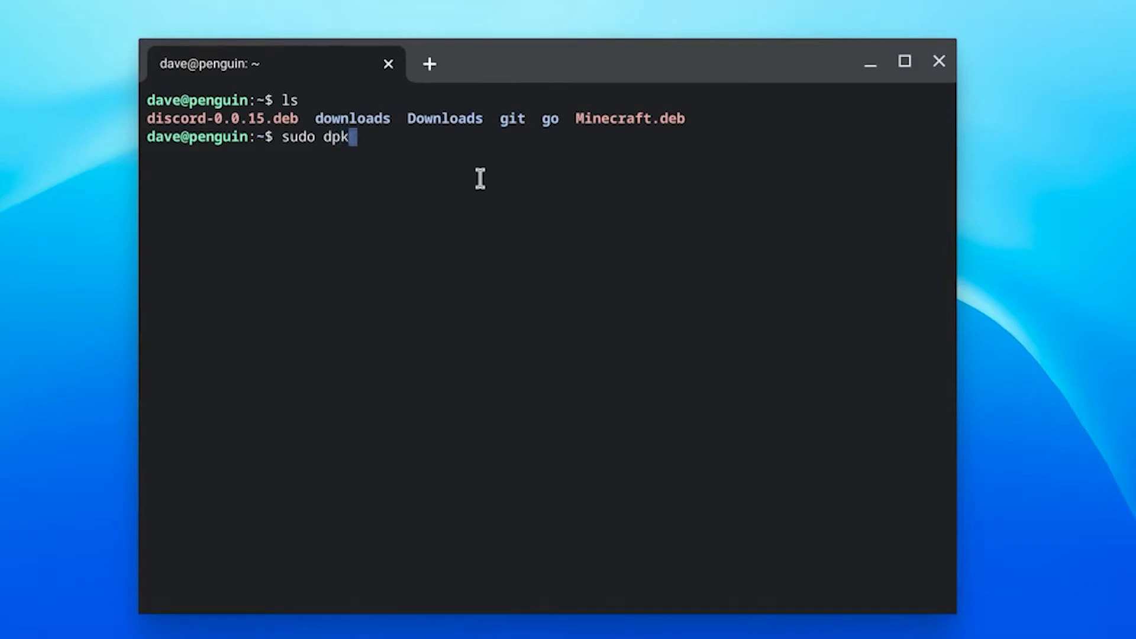
pyautogui.write('g -i')
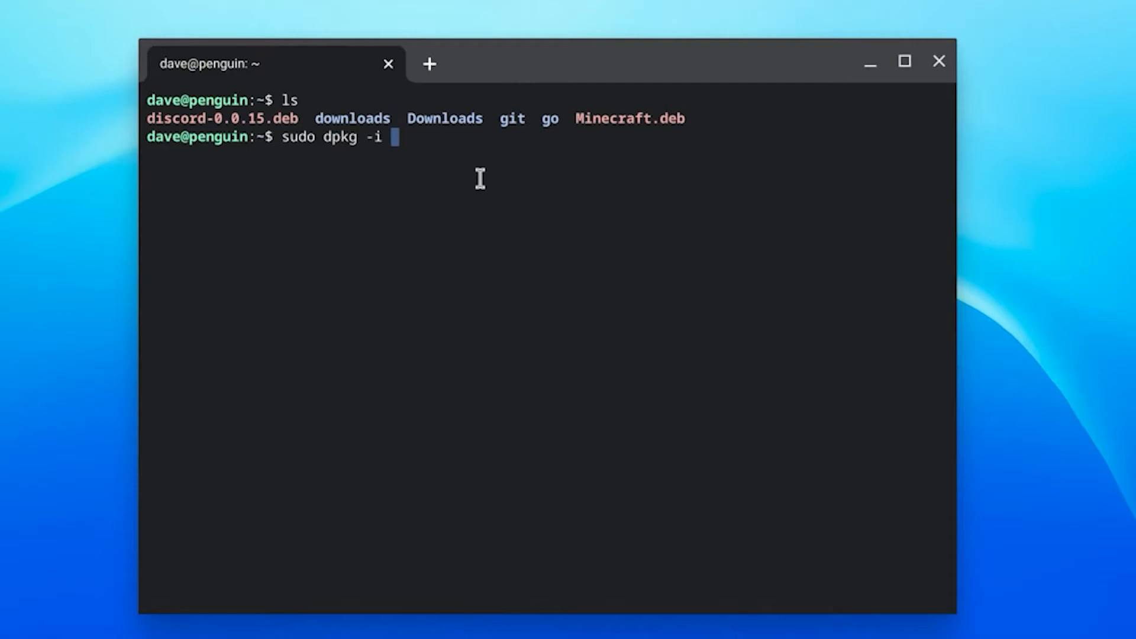
pyautogui.write('discord-0.0.15.deb')
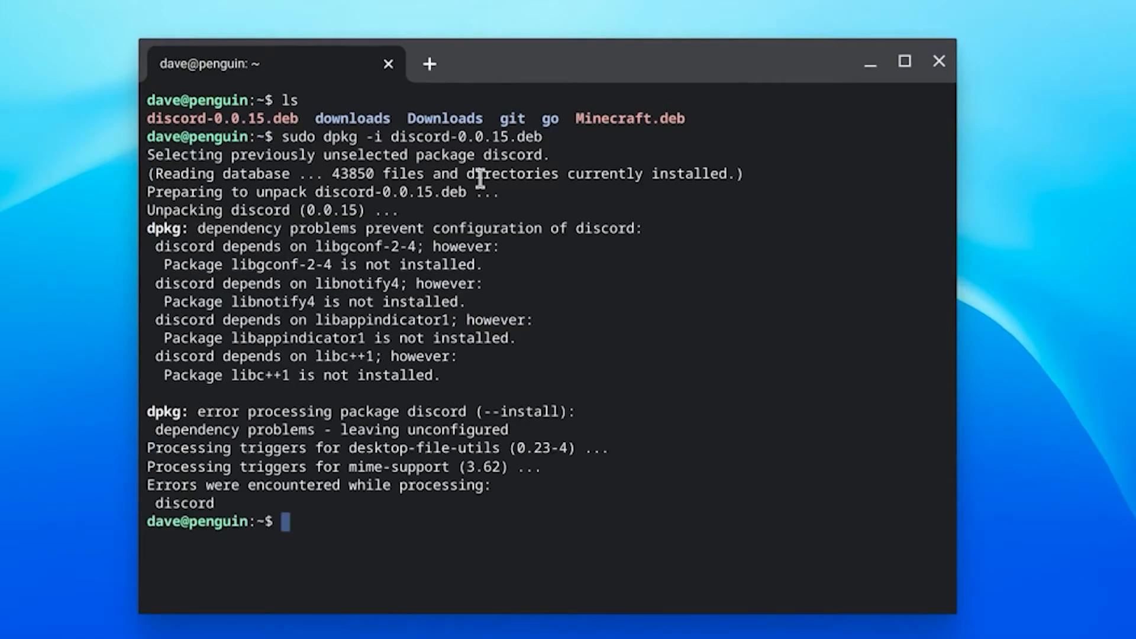
pyautogui.write('sudo')
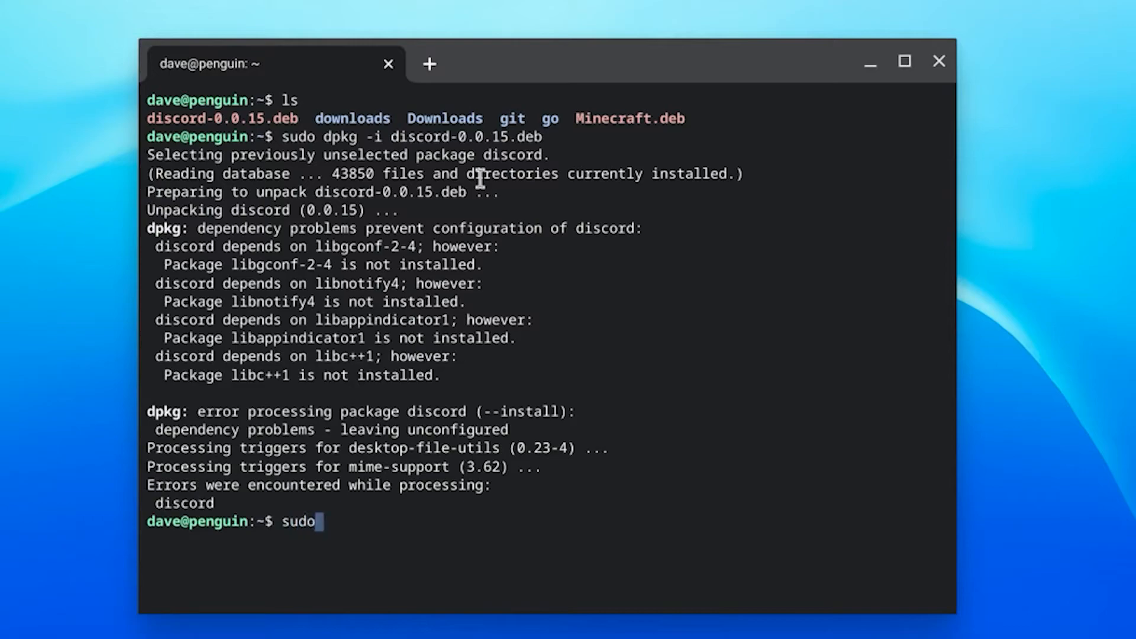
# Run sudo apt-get install -f and answer y to fix the missing dependencies, then enter the dpkg command again.
pyautogui.write('apt-')
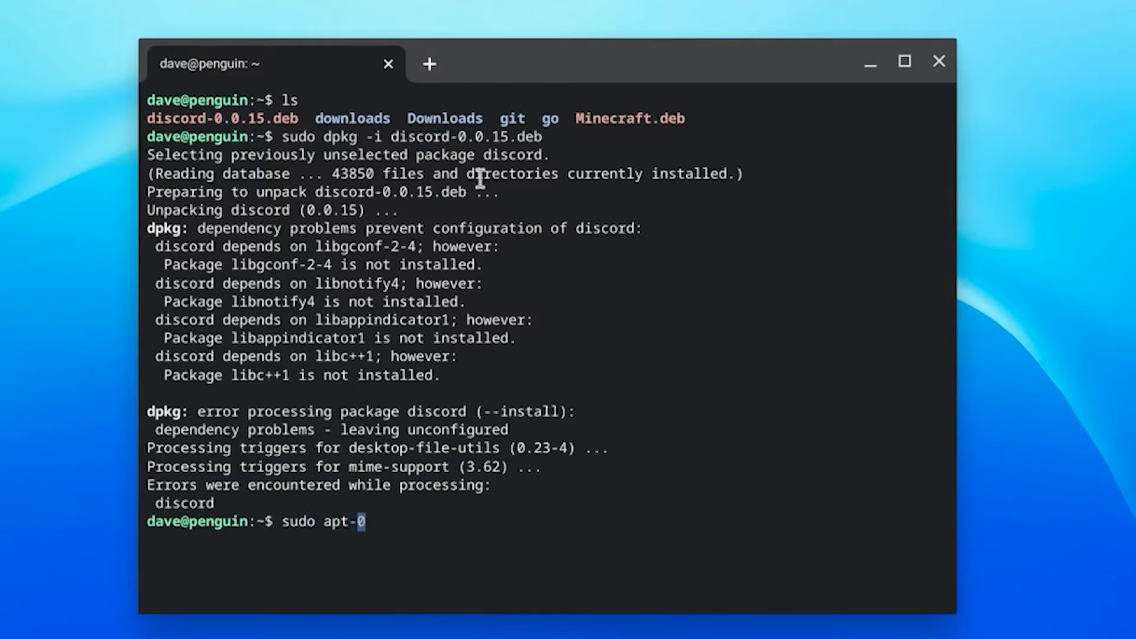
pyautogui.write('get install -f')
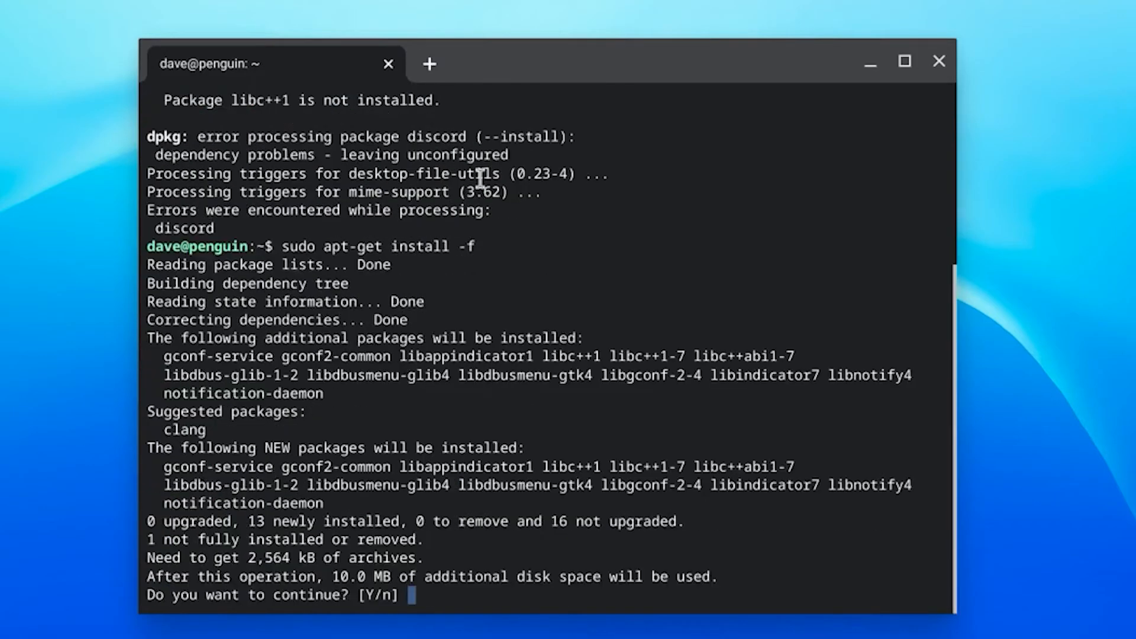
pyautogui.write('y')
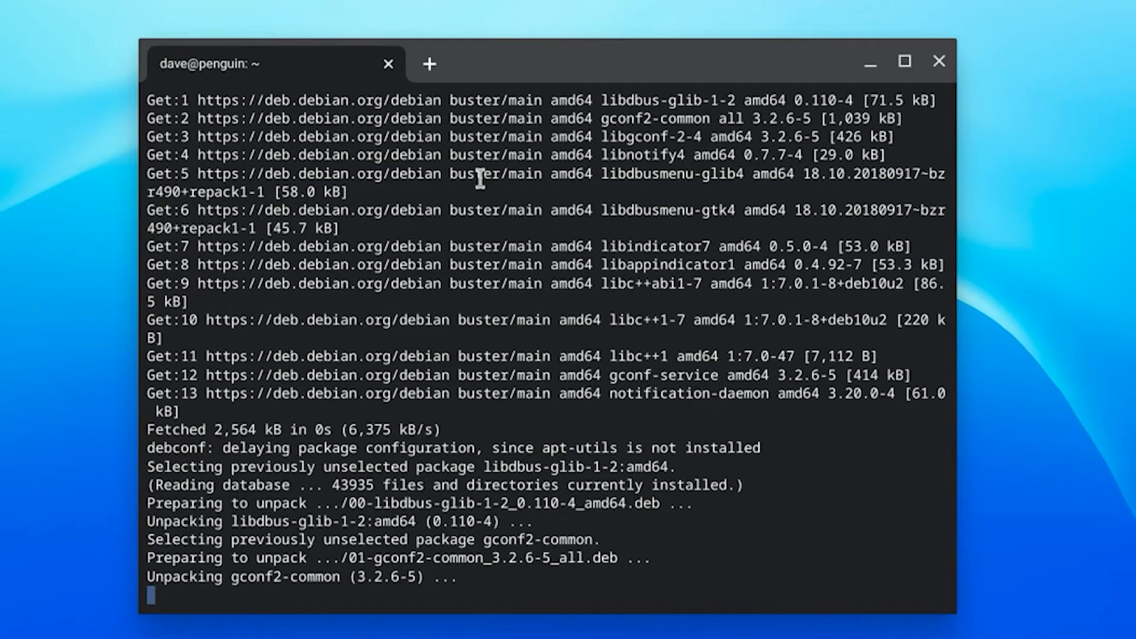
pyautogui.write('sudo dpkg -i discord-0.0.15.deb')
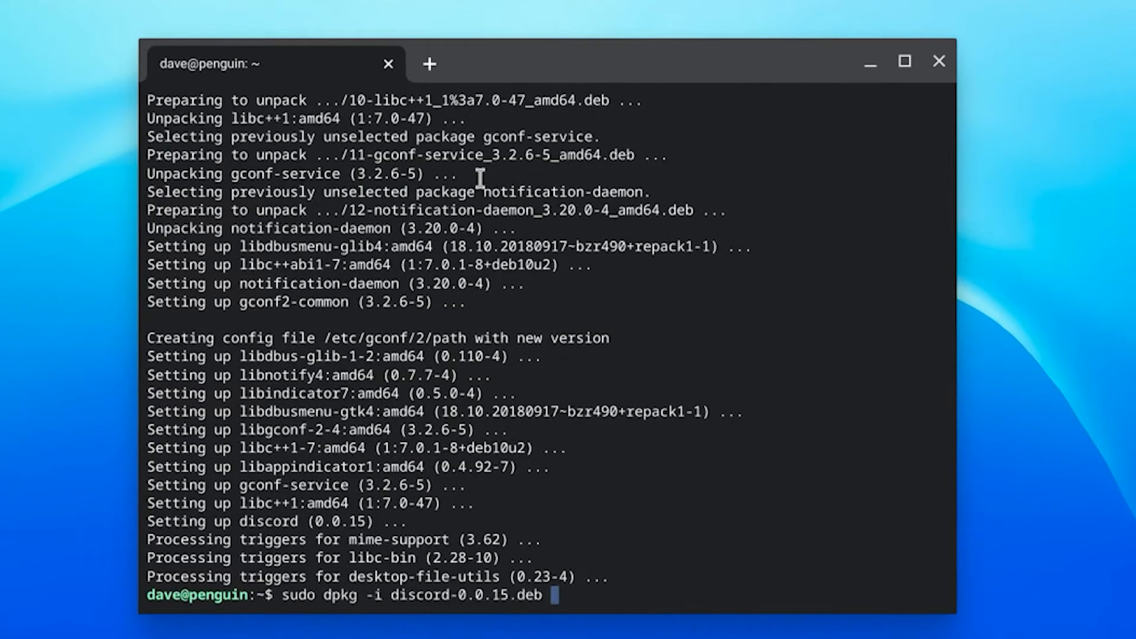
# Re-run the dpkg install so Discord 0.0.15 sets up cleanly, then enter the discord command.
pyautogui.press('Return')
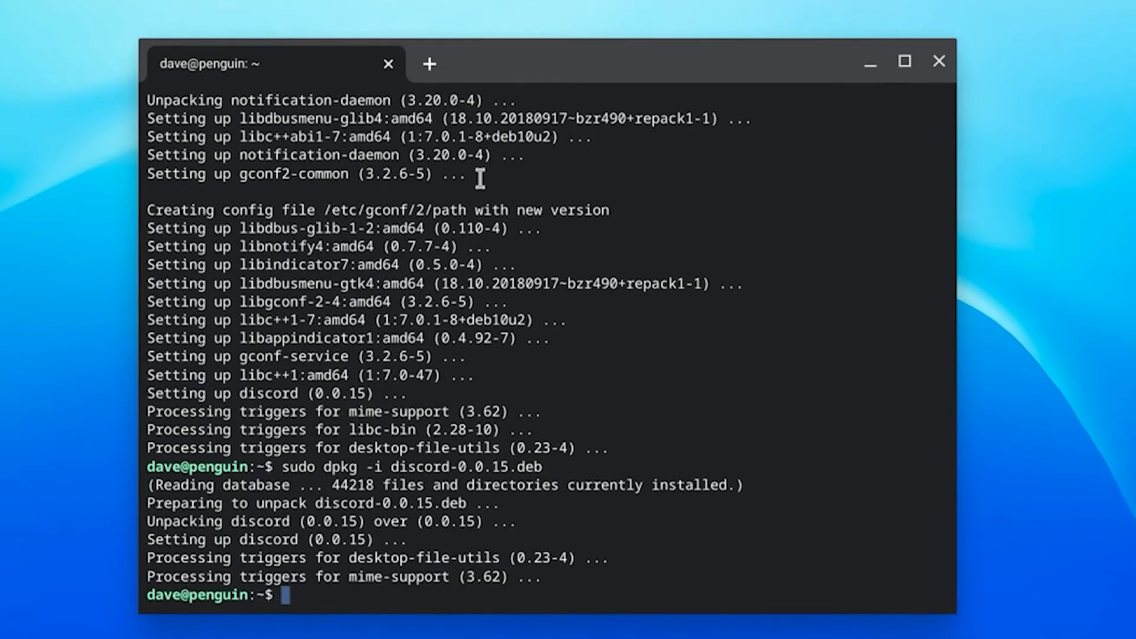
pyautogui.write('discord')
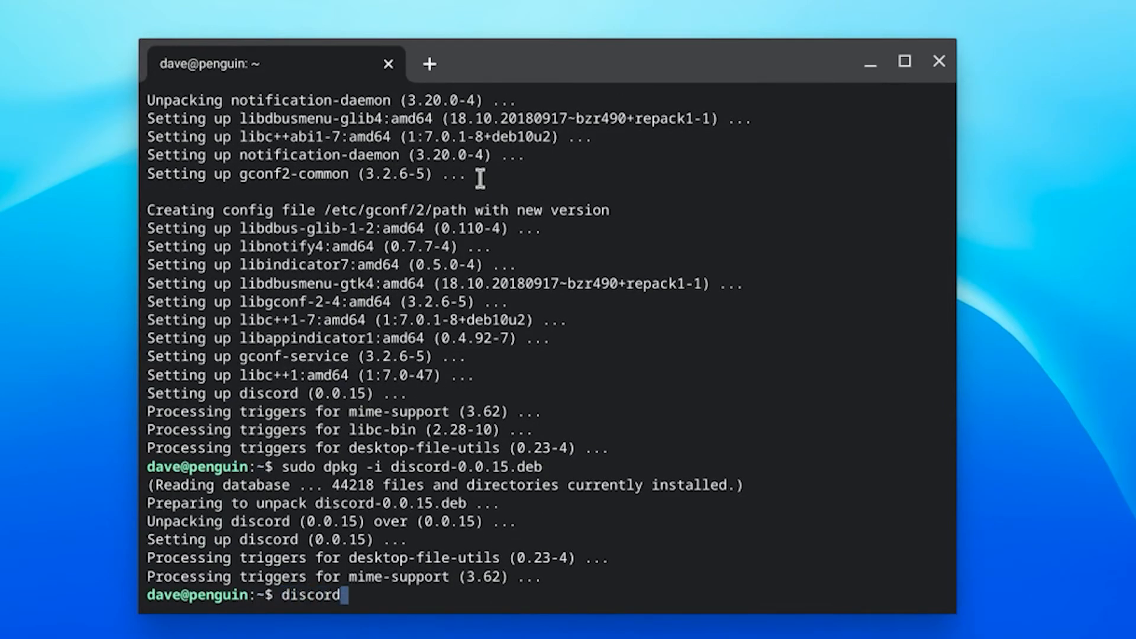